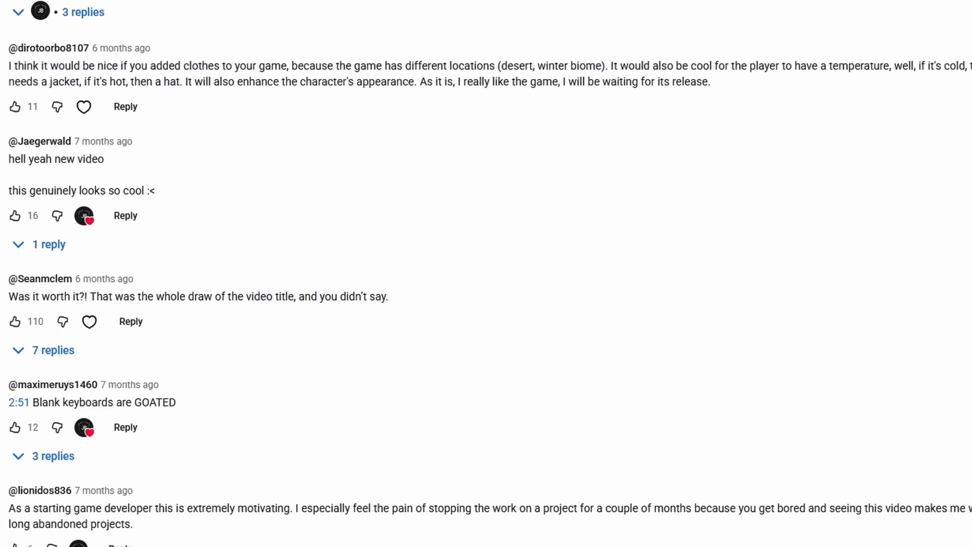
# Scroll past the comments and chop the tree beside the character into logs, gaining one TREESAP
pyautogui.scroll(-3)
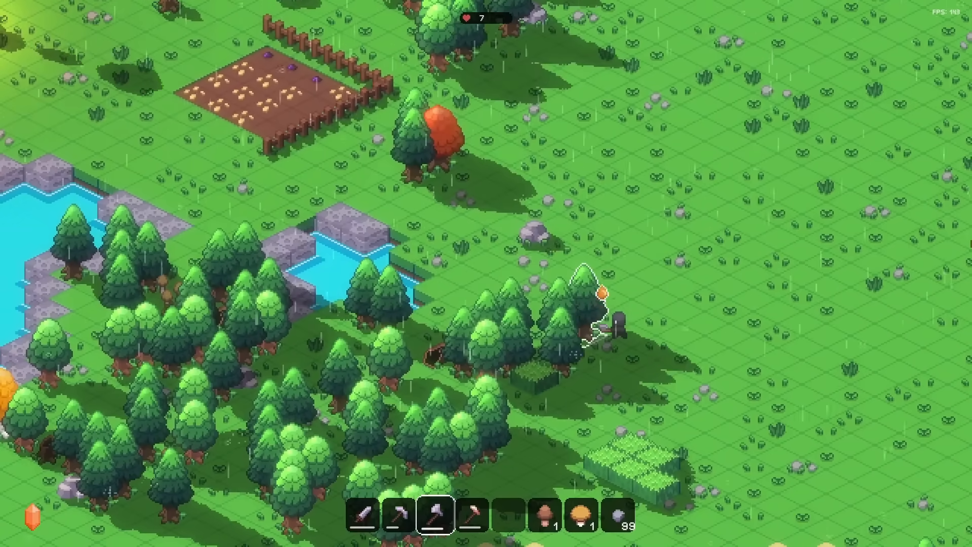
pyautogui.click(570, 298)
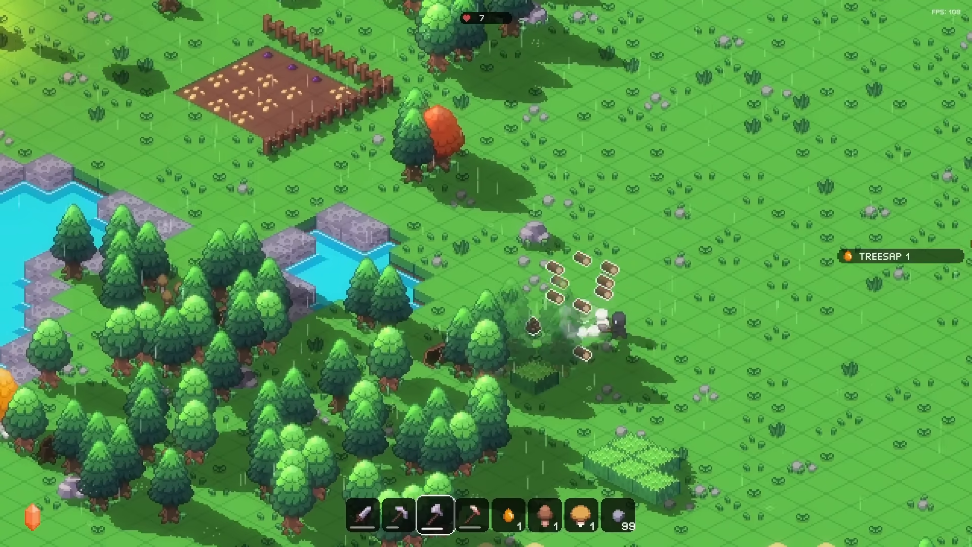